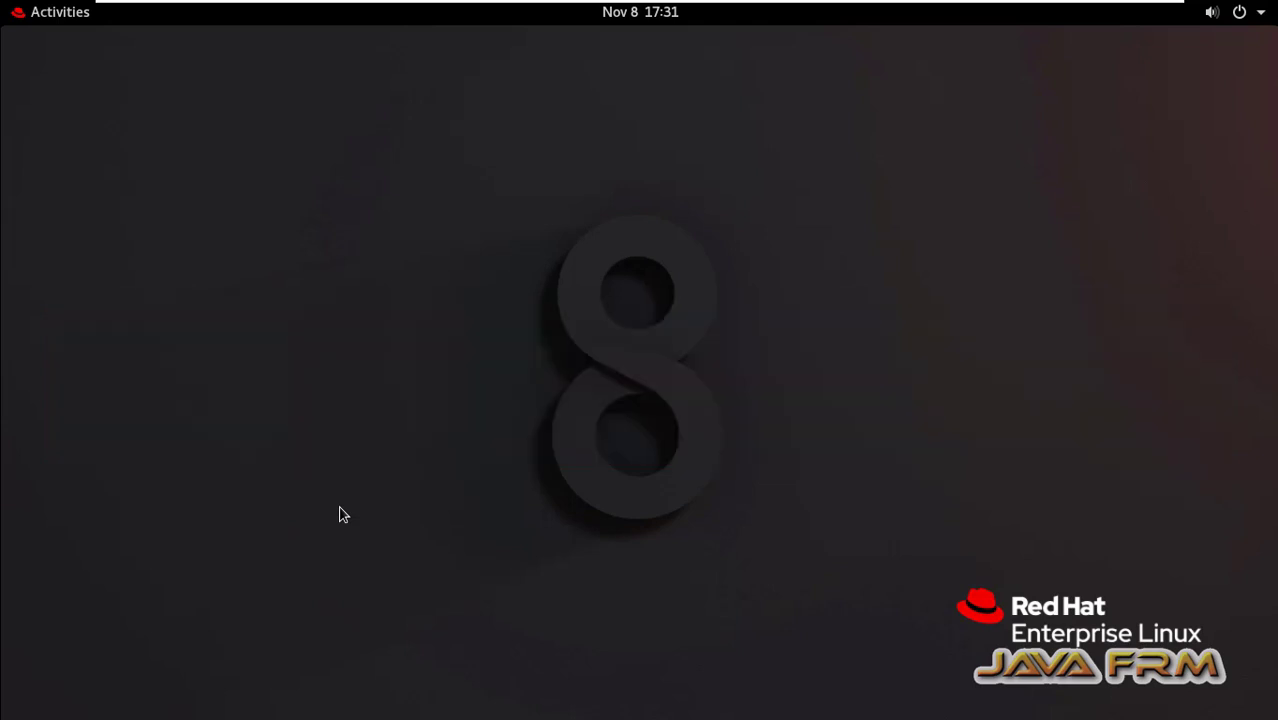
{"action": "mouse_move", "coordinate": [48, 32]}
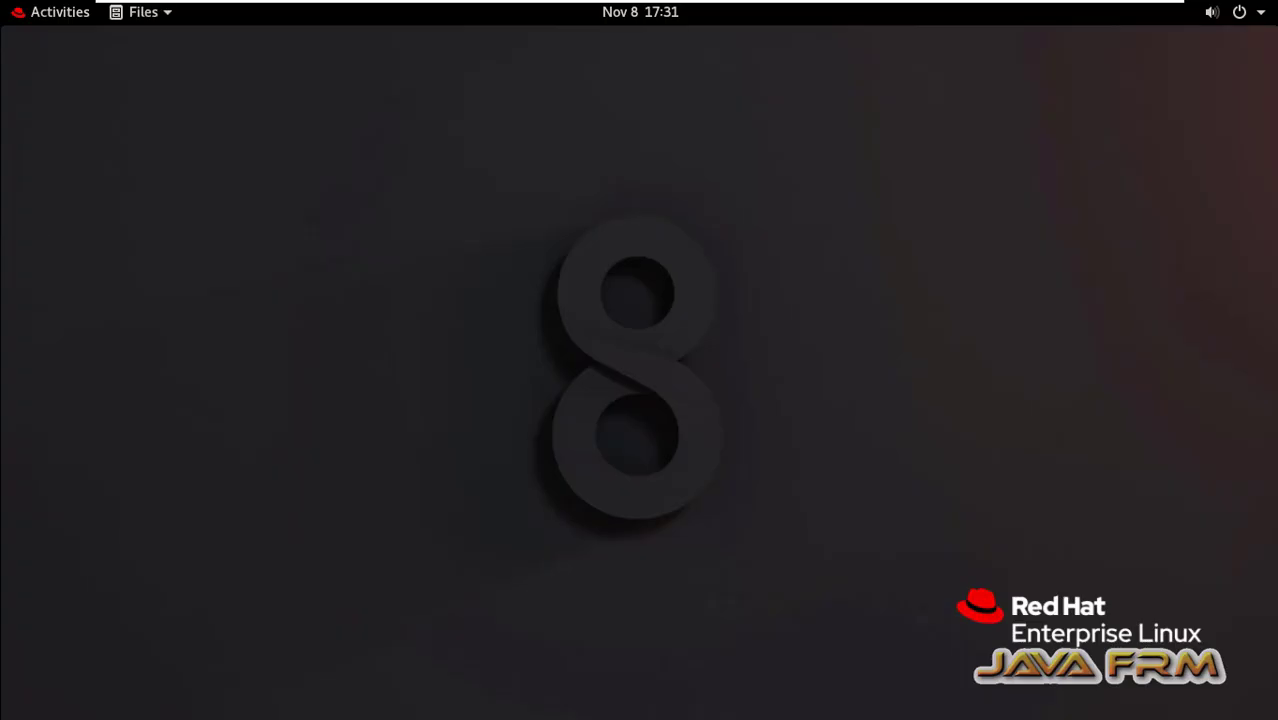
Step: Check that the Starred location is empty, then return to the Home folder
{"action": "left_click", "coordinate": [140, 12]}
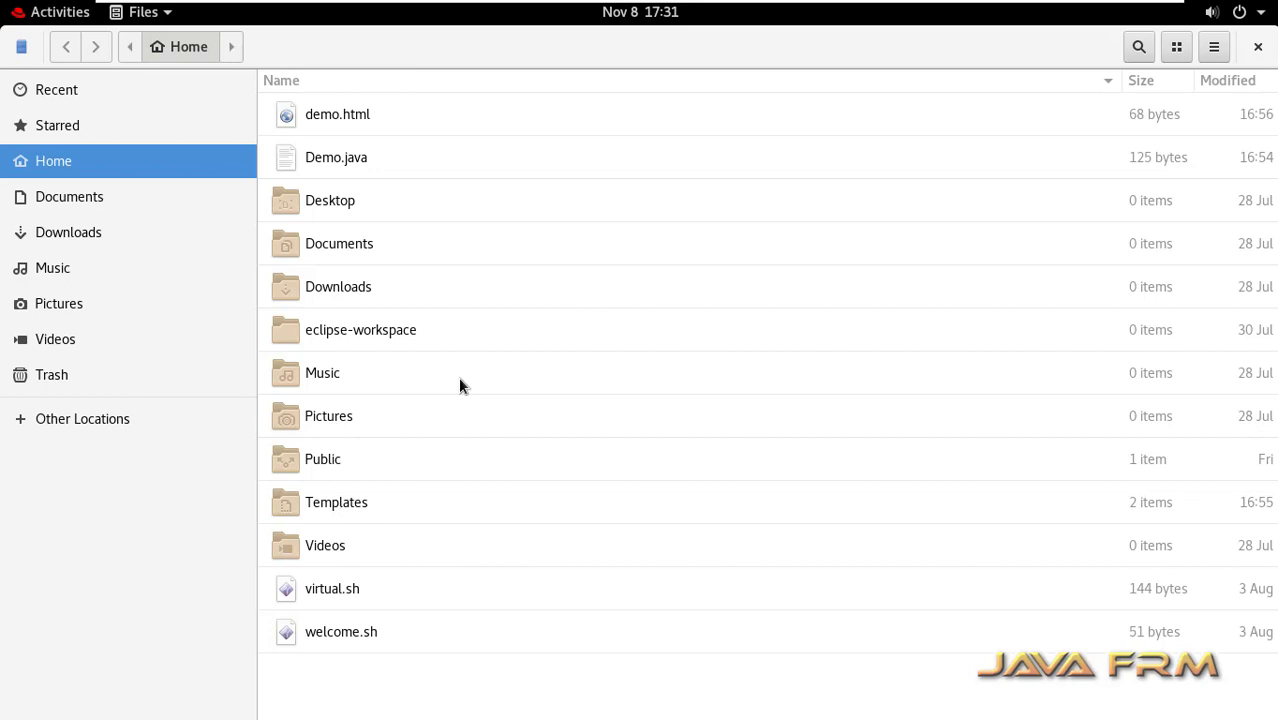
{"action": "mouse_move", "coordinate": [322, 156]}
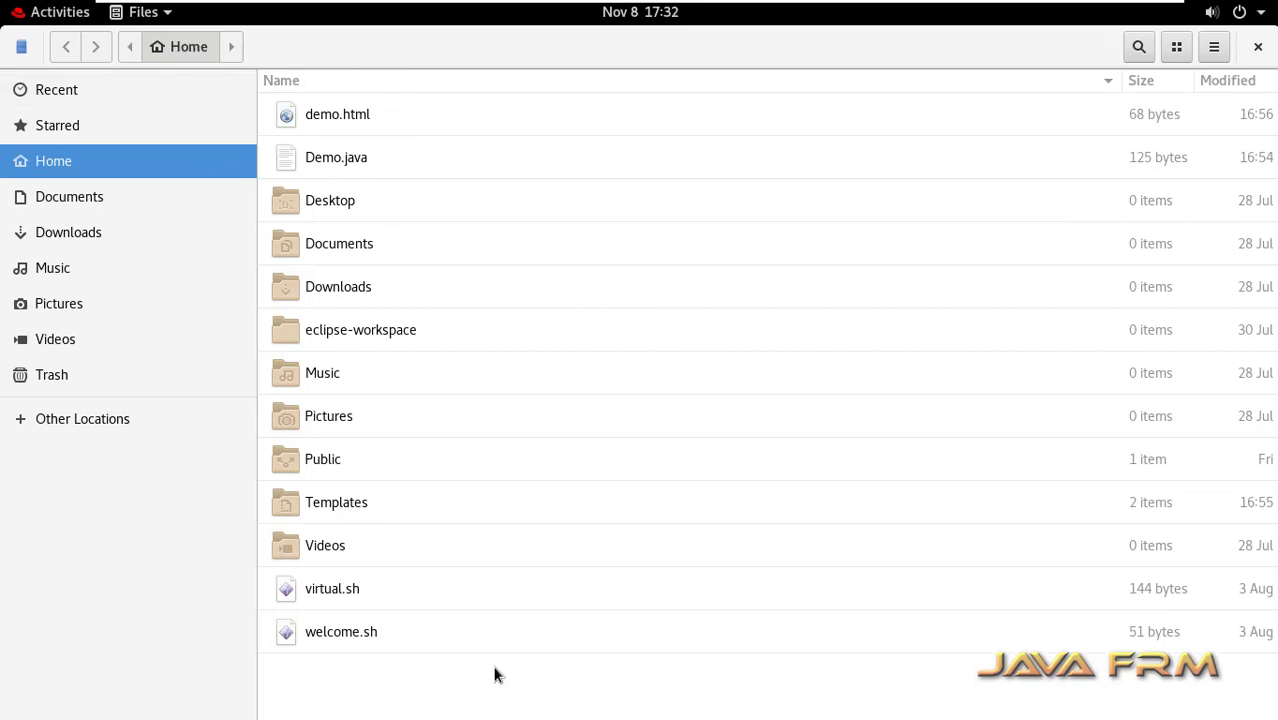
{"action": "left_click", "coordinate": [54, 124]}
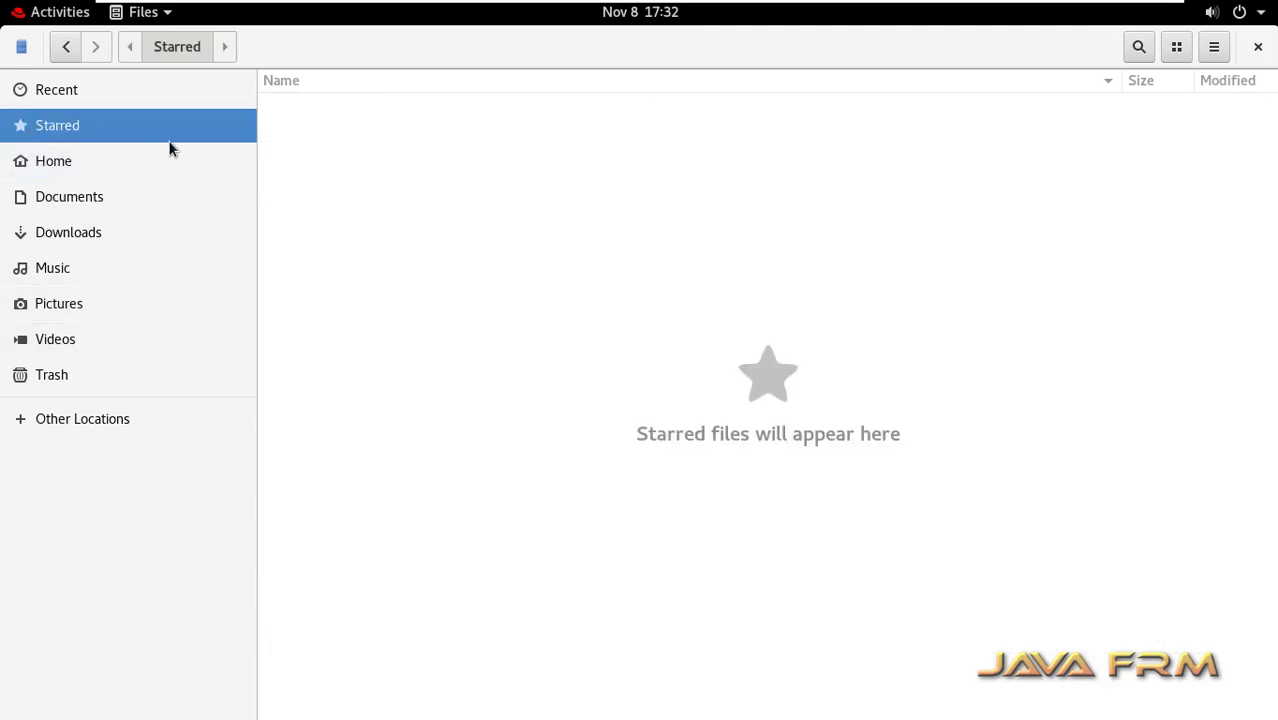
{"action": "mouse_move", "coordinate": [98, 132]}
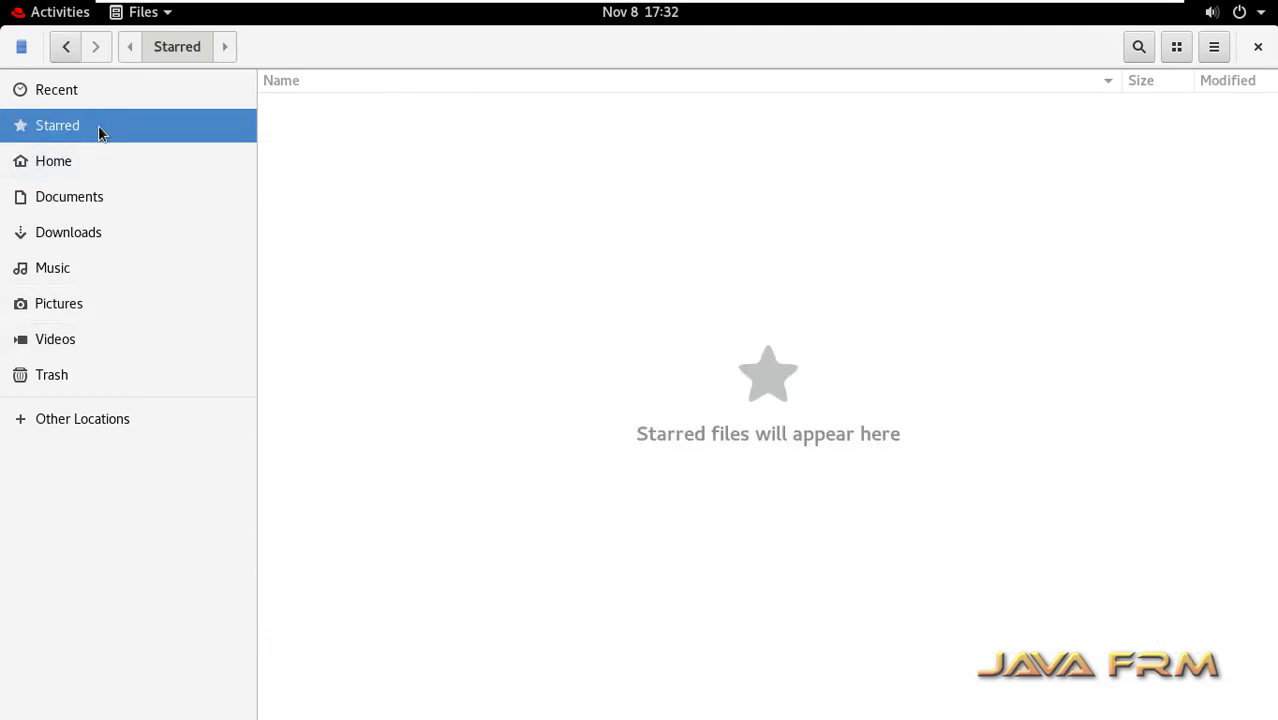
{"action": "mouse_move", "coordinate": [684, 478]}
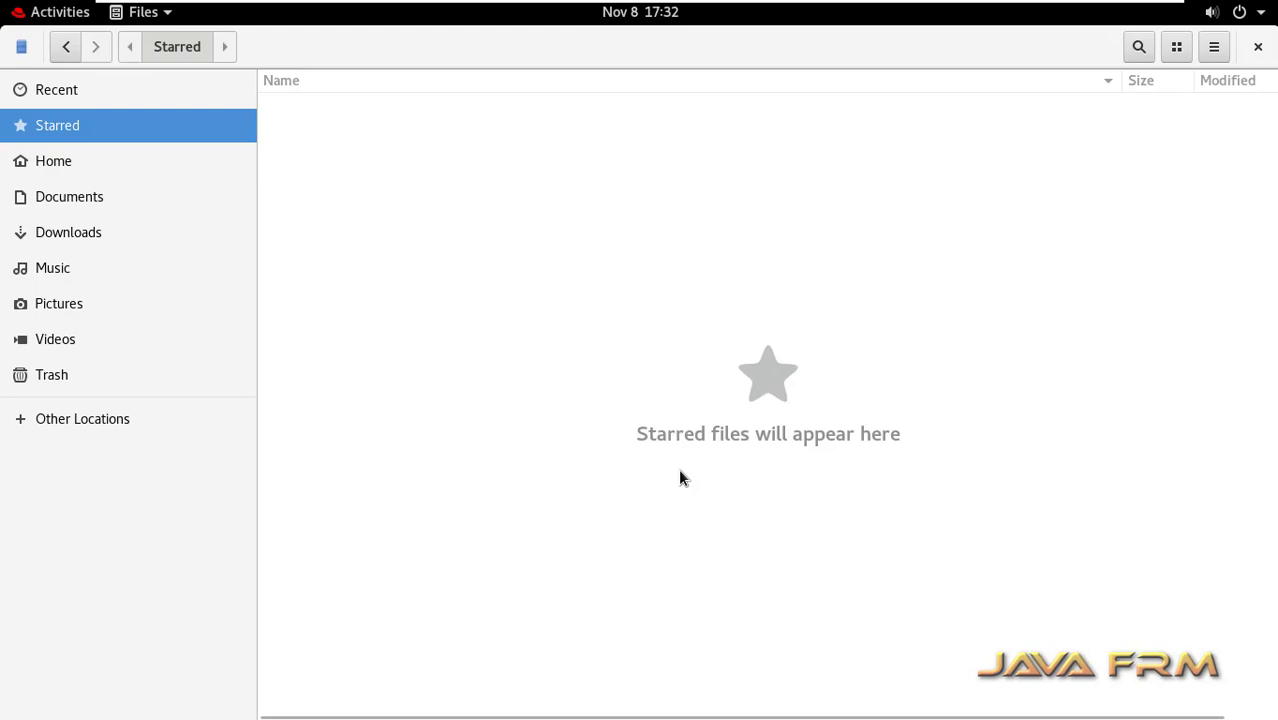
{"action": "mouse_move", "coordinate": [84, 352]}
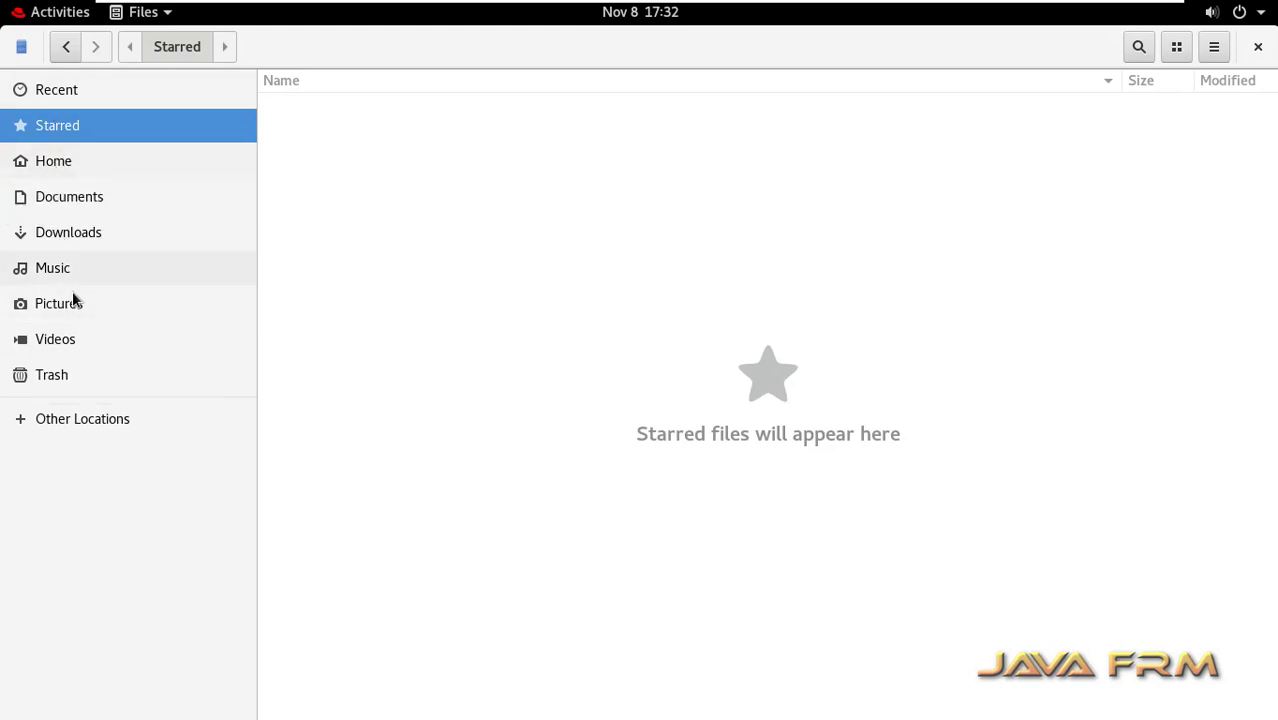
{"action": "mouse_move", "coordinate": [48, 166]}
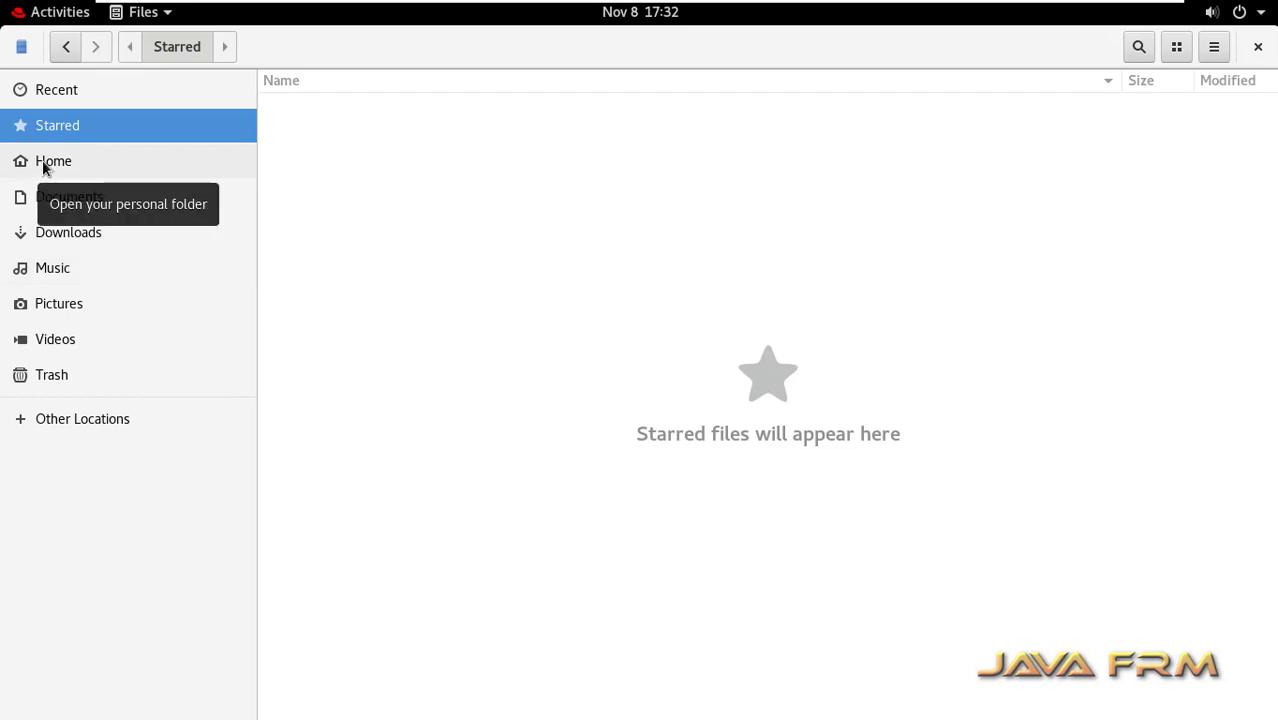
{"action": "left_click", "coordinate": [52, 160]}
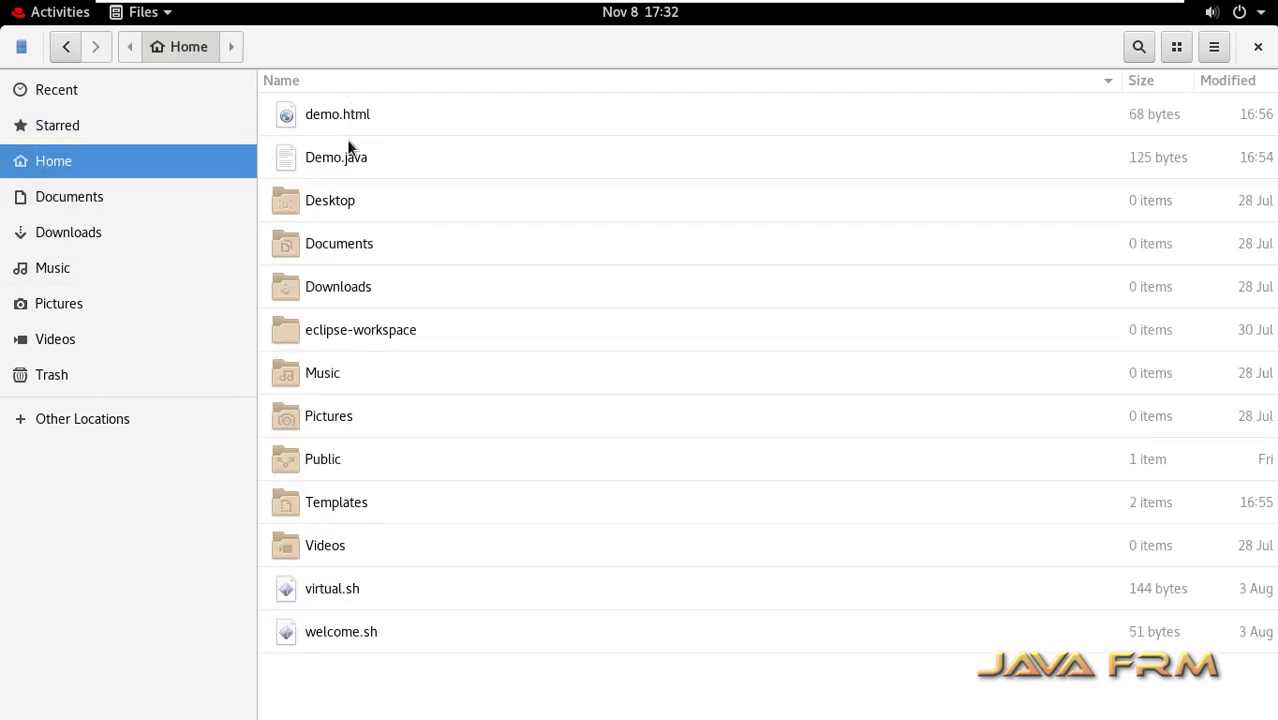
{"action": "mouse_move", "coordinate": [536, 528]}
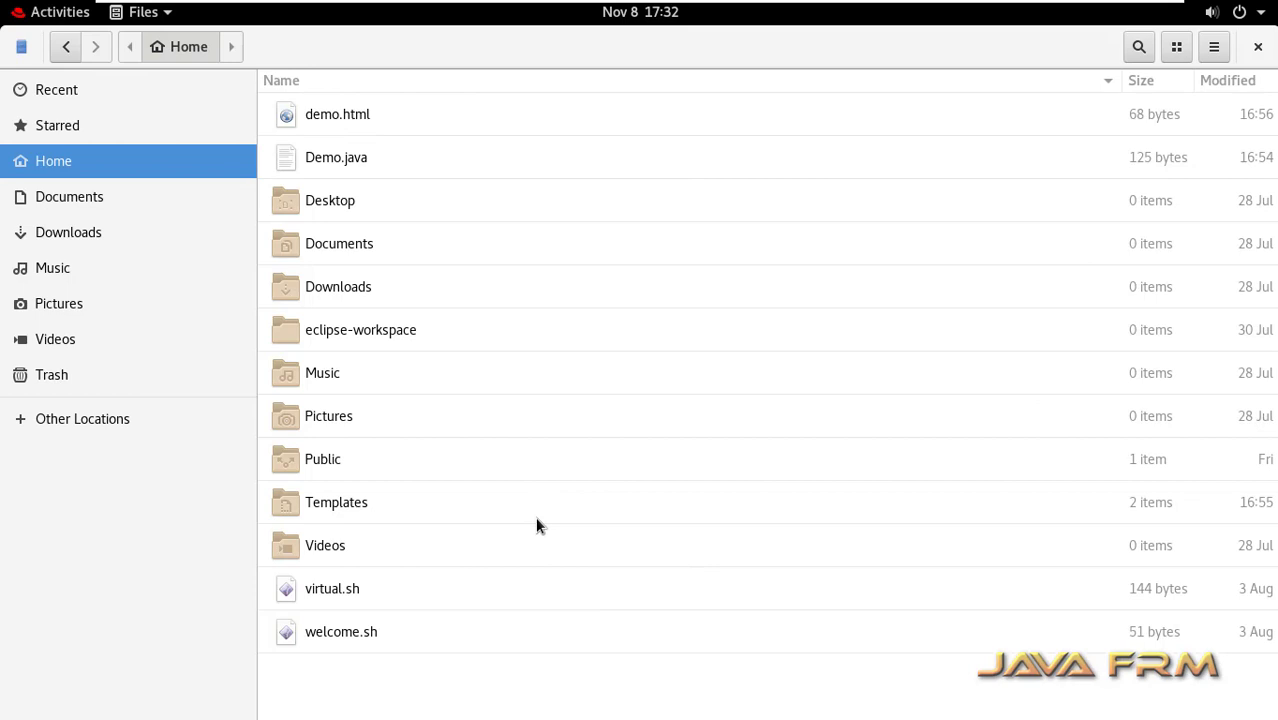
{"action": "mouse_move", "coordinate": [1212, 48]}
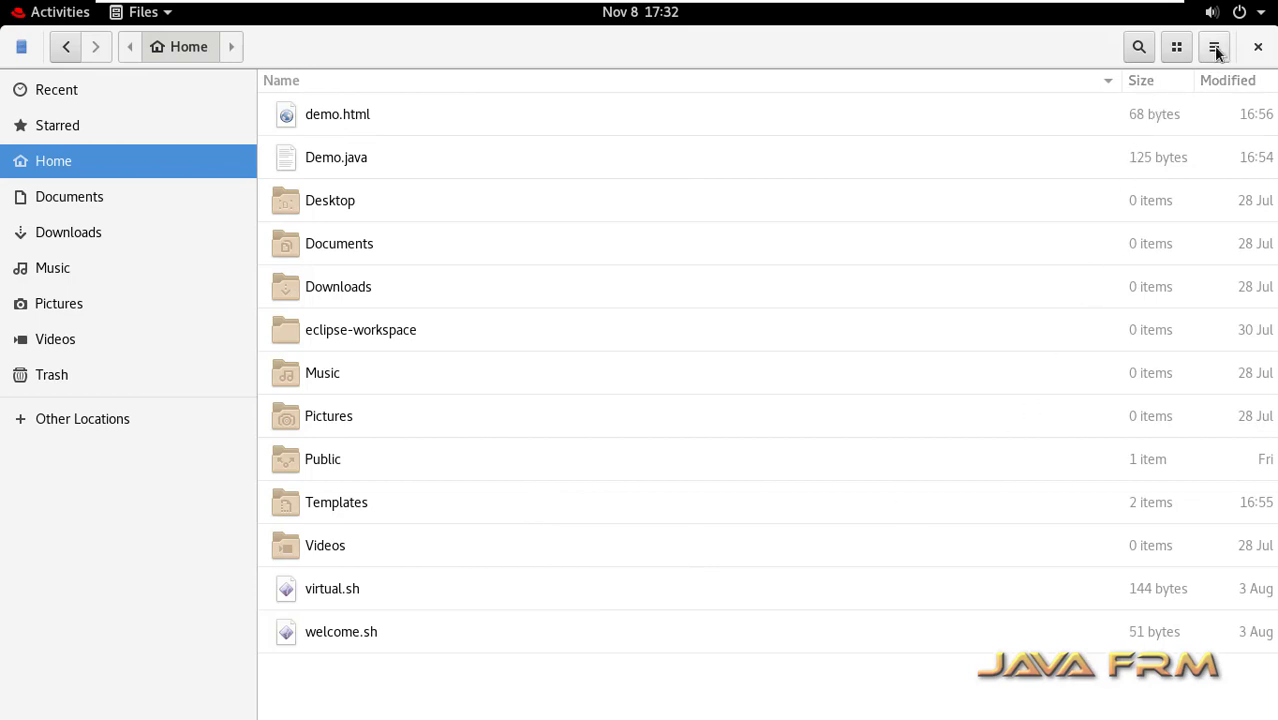
Step: Enable the Star column for the Home listing through Visible Columns
{"action": "left_click", "coordinate": [1216, 48]}
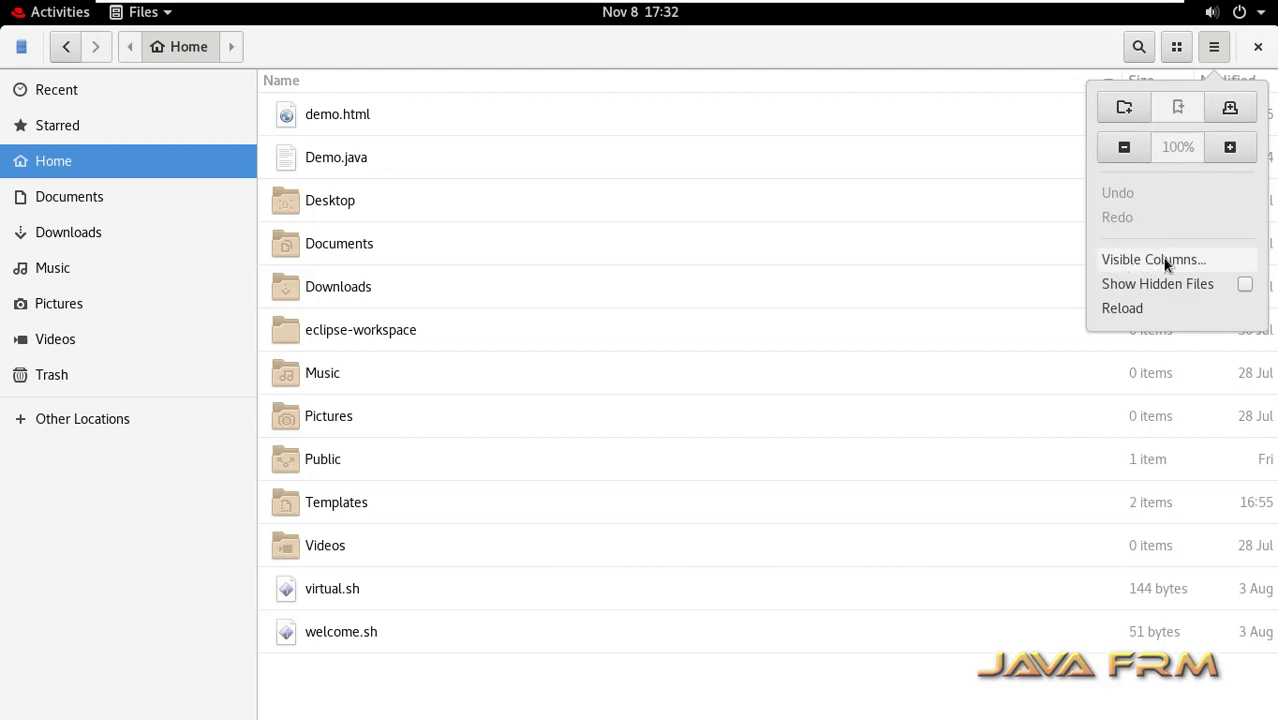
{"action": "left_click", "coordinate": [1150, 260]}
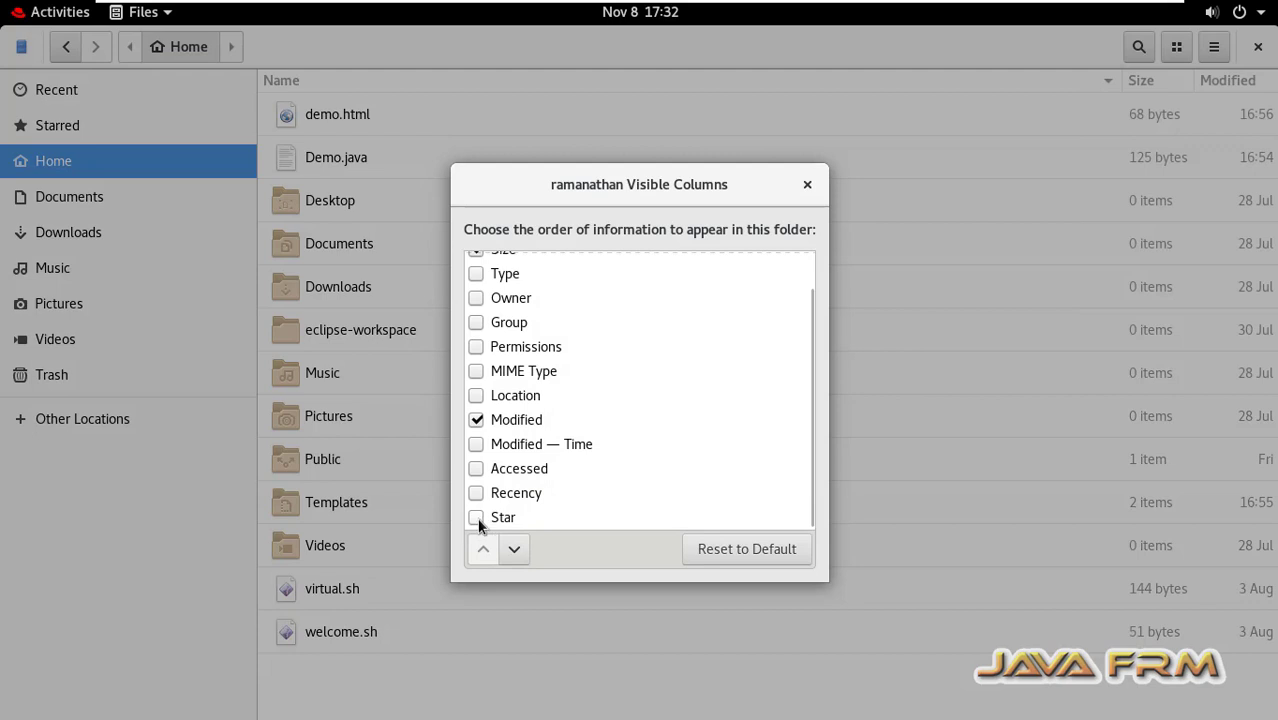
{"action": "left_click", "coordinate": [476, 516]}
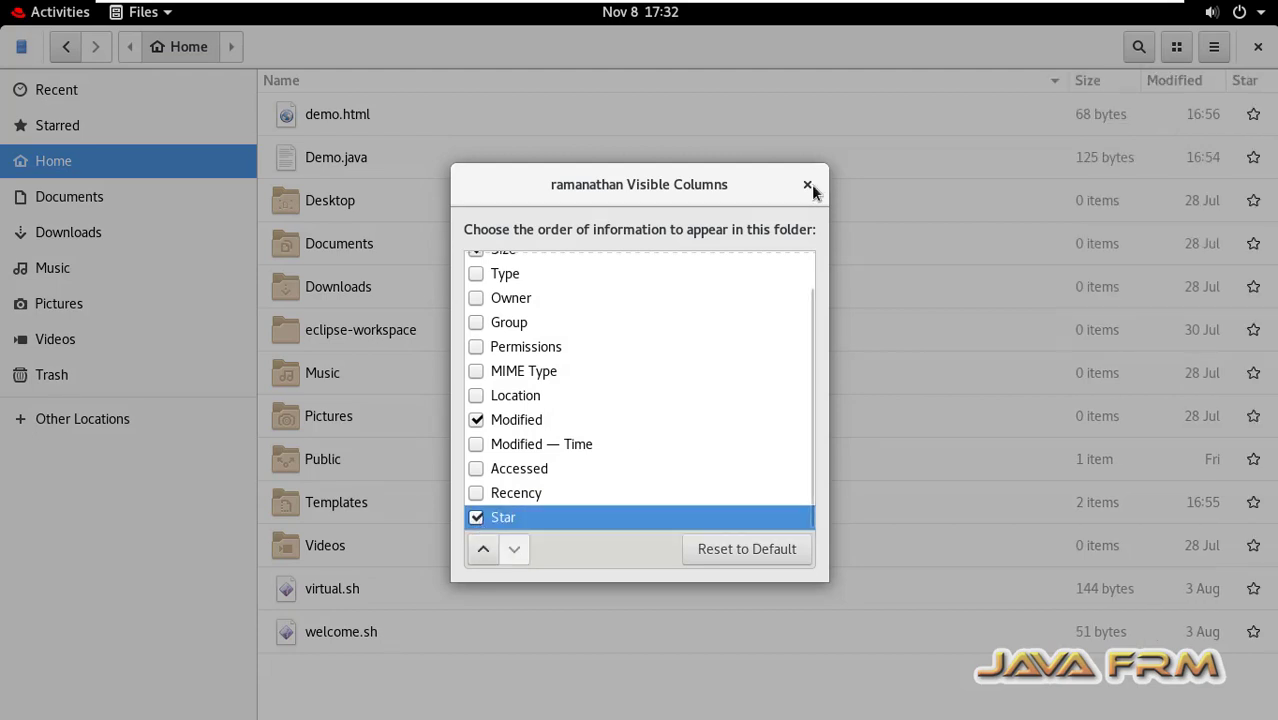
{"action": "left_click", "coordinate": [808, 186]}
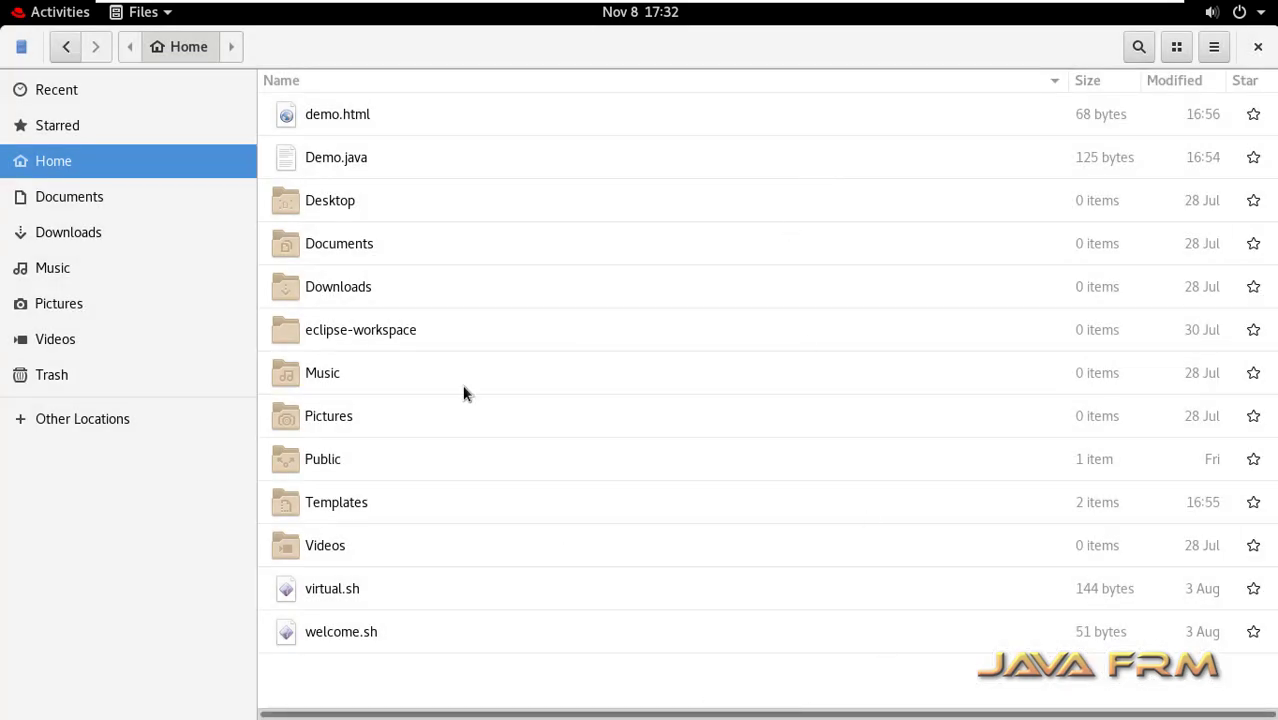
{"action": "mouse_move", "coordinate": [308, 148]}
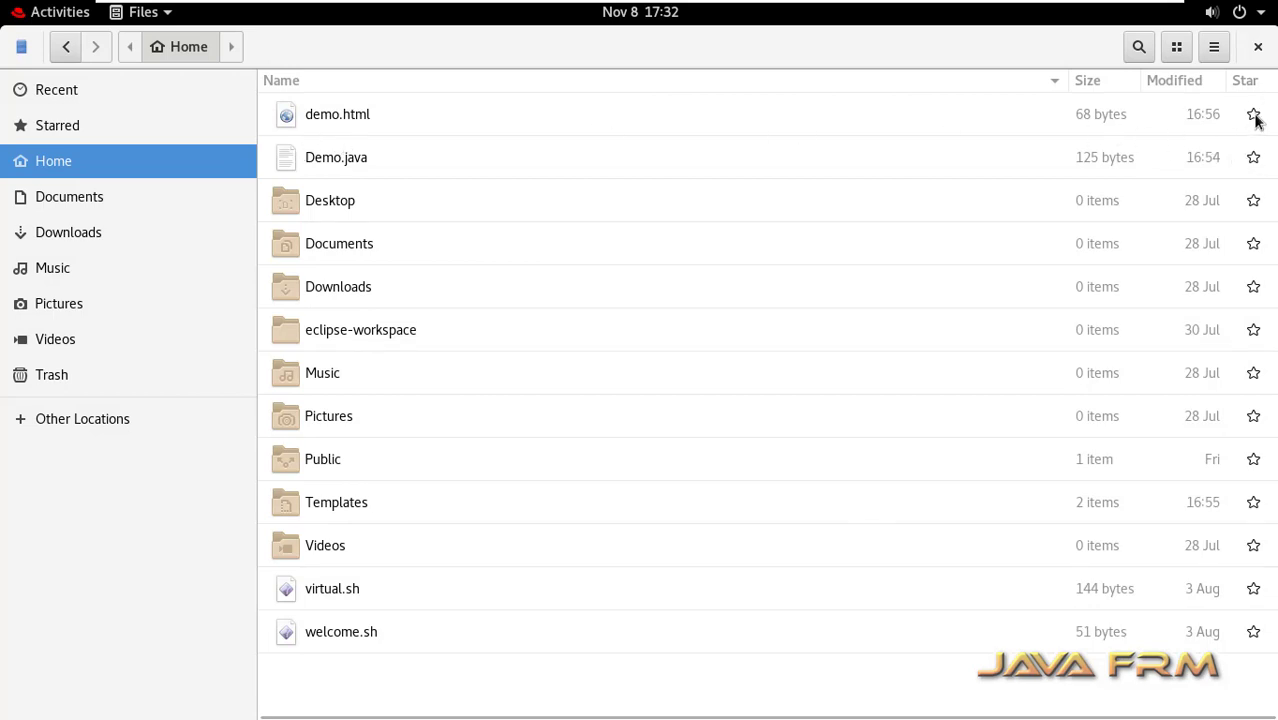
Step: Star Demo.java and the eclipse-workspace folder from the Star column
{"action": "left_click", "coordinate": [1252, 114]}
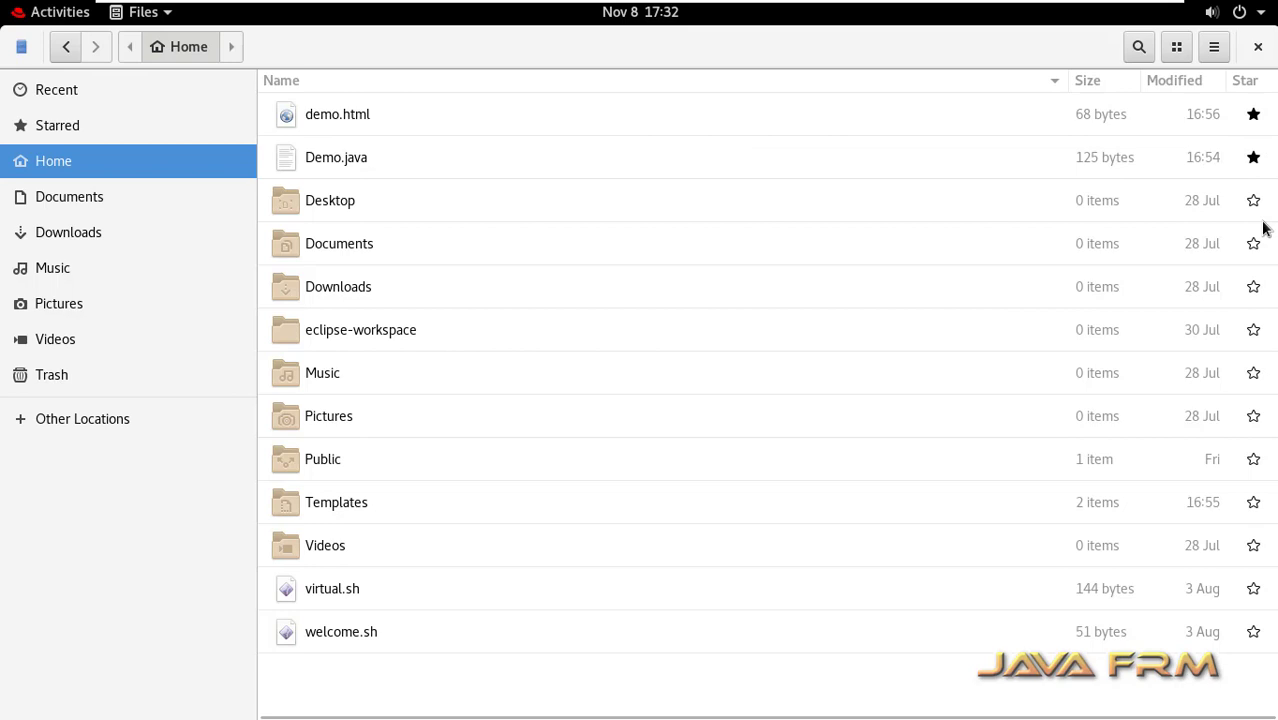
{"action": "mouse_move", "coordinate": [1252, 328]}
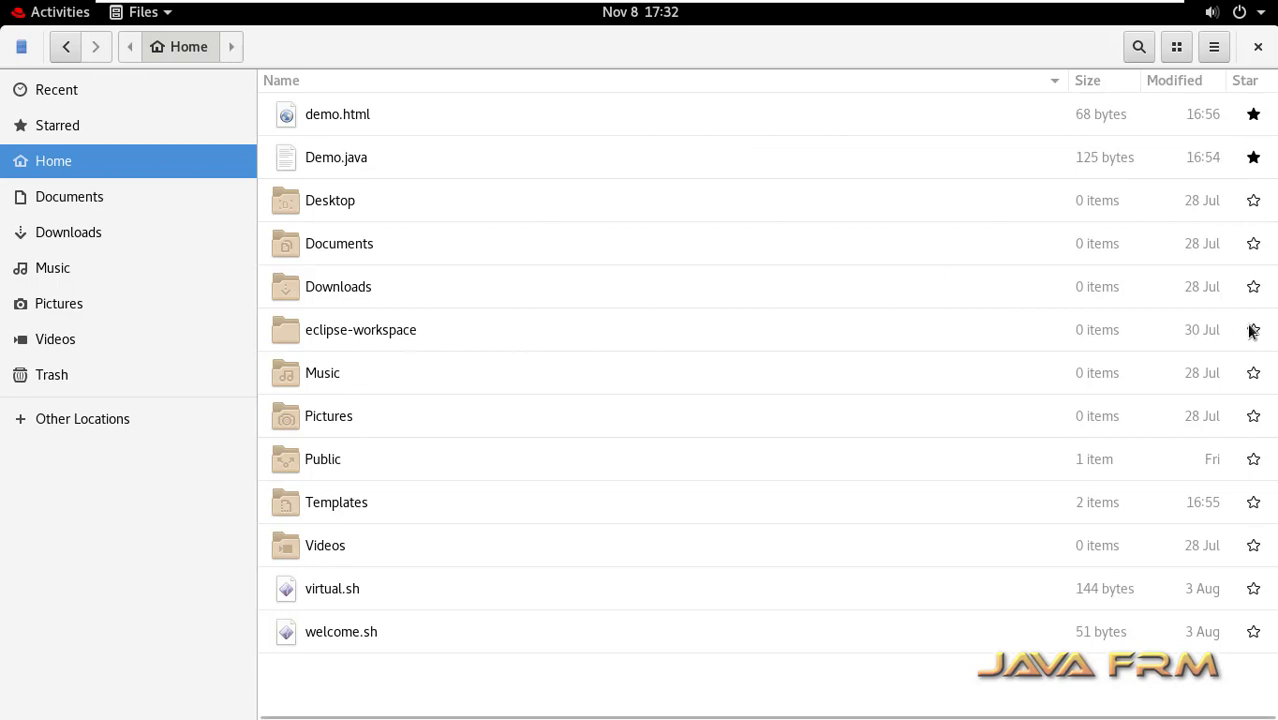
{"action": "left_click", "coordinate": [1252, 328]}
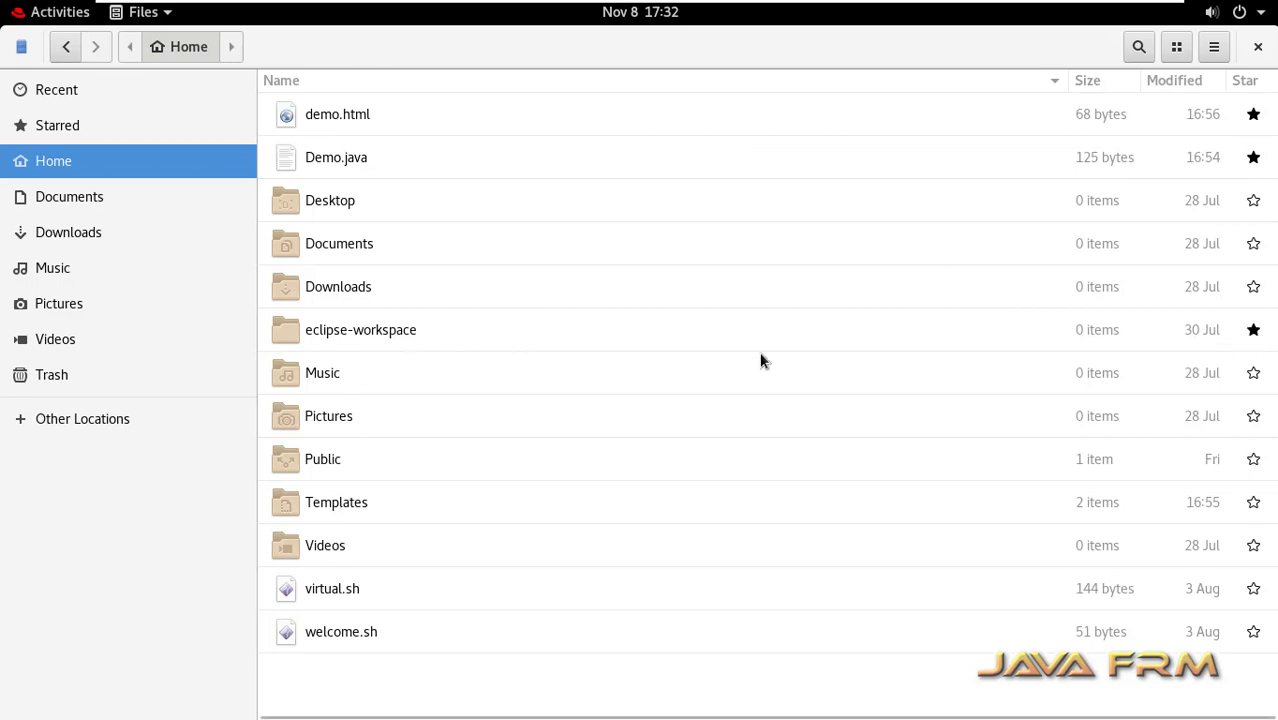
{"action": "mouse_move", "coordinate": [1266, 624]}
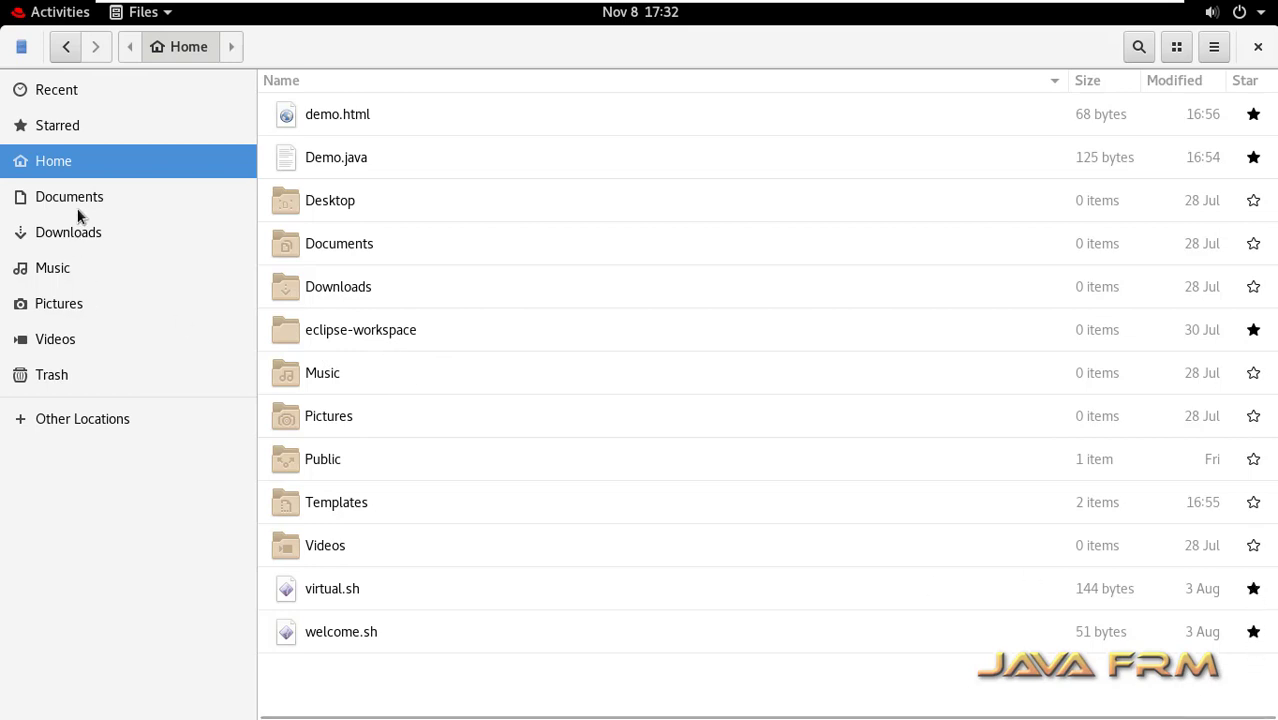
{"action": "mouse_move", "coordinate": [56, 124]}
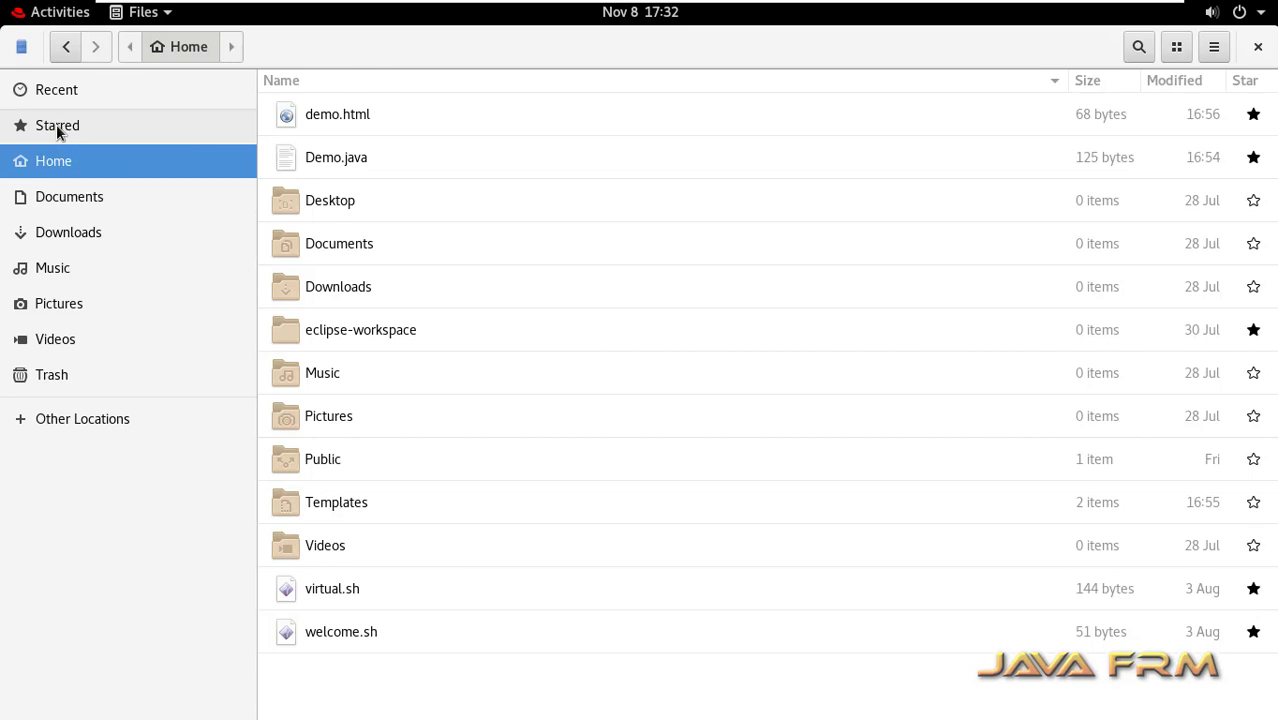
Step: Show the Starred location listing the five starred items and select Demo.java
{"action": "left_click", "coordinate": [56, 124]}
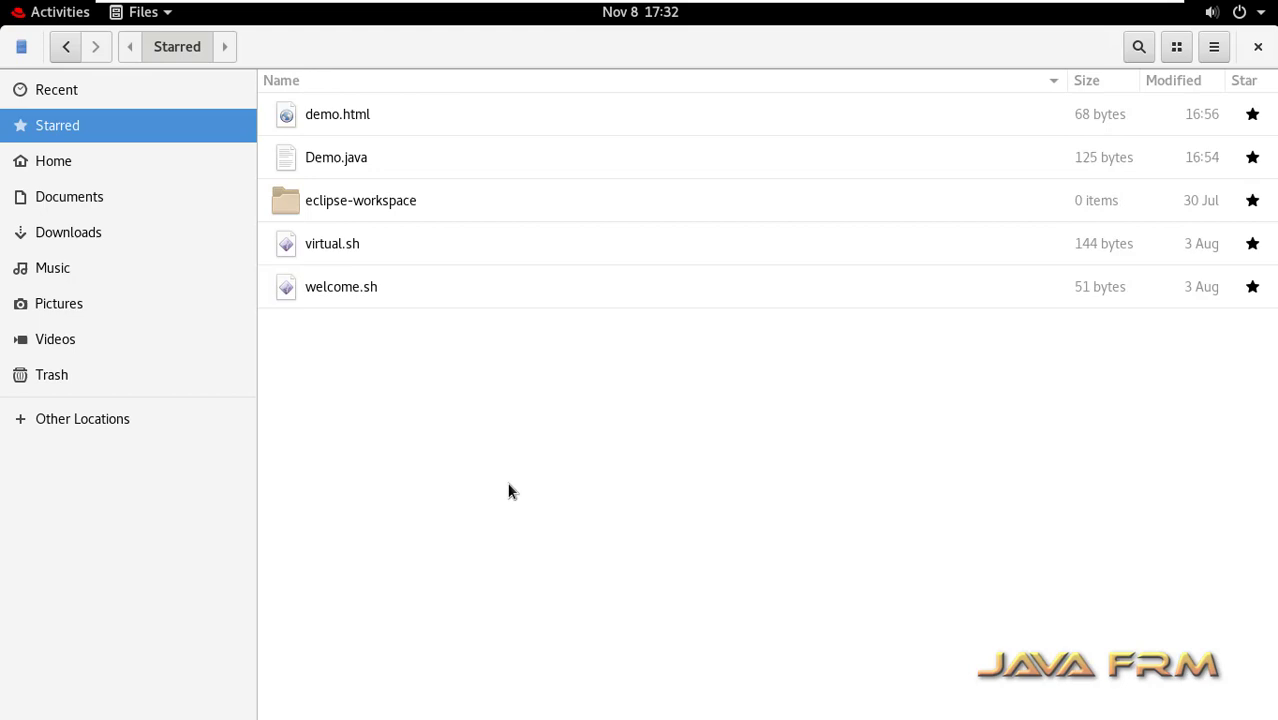
{"action": "mouse_move", "coordinate": [390, 150]}
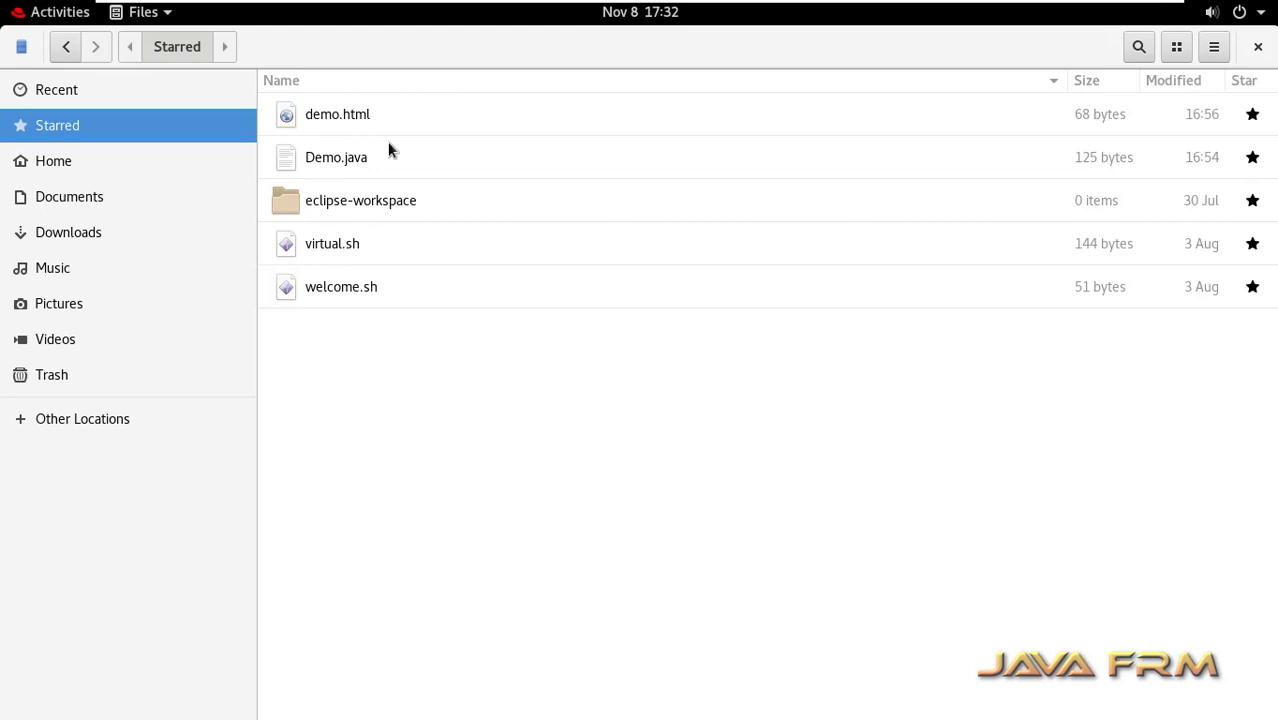
{"action": "mouse_move", "coordinate": [340, 144]}
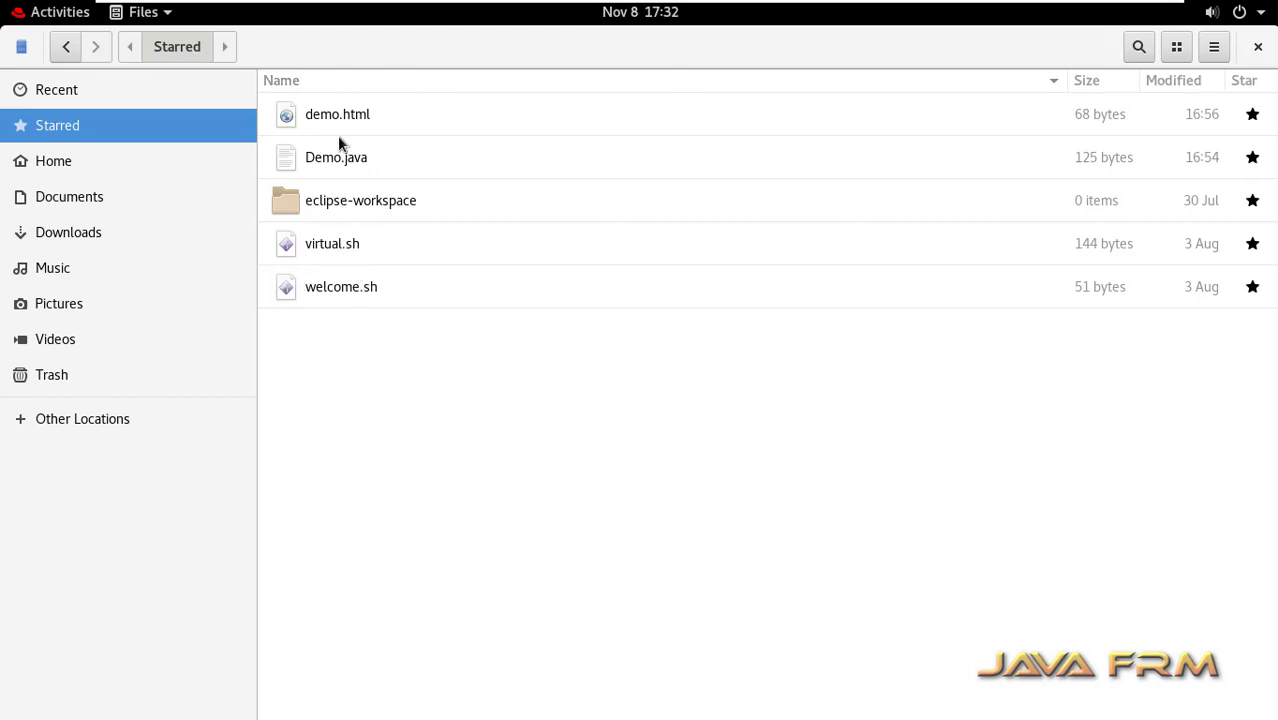
{"action": "double_click", "coordinate": [336, 156]}
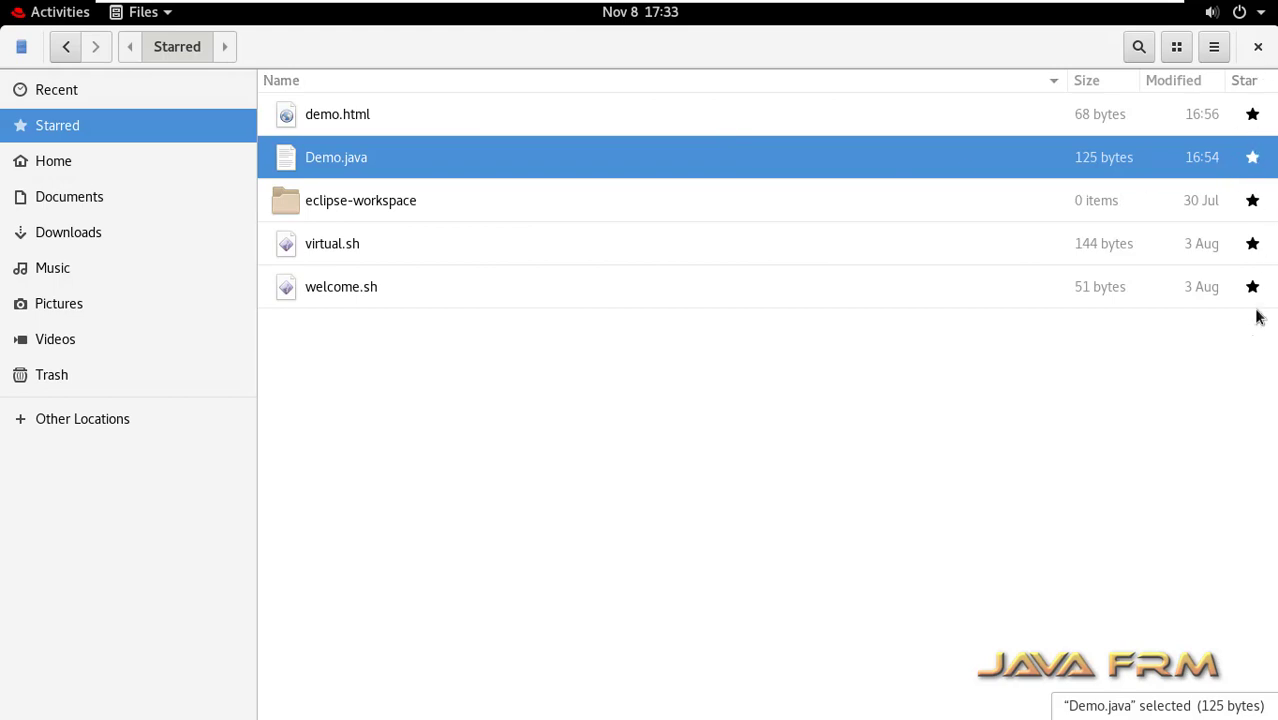
{"action": "mouse_move", "coordinate": [1252, 114]}
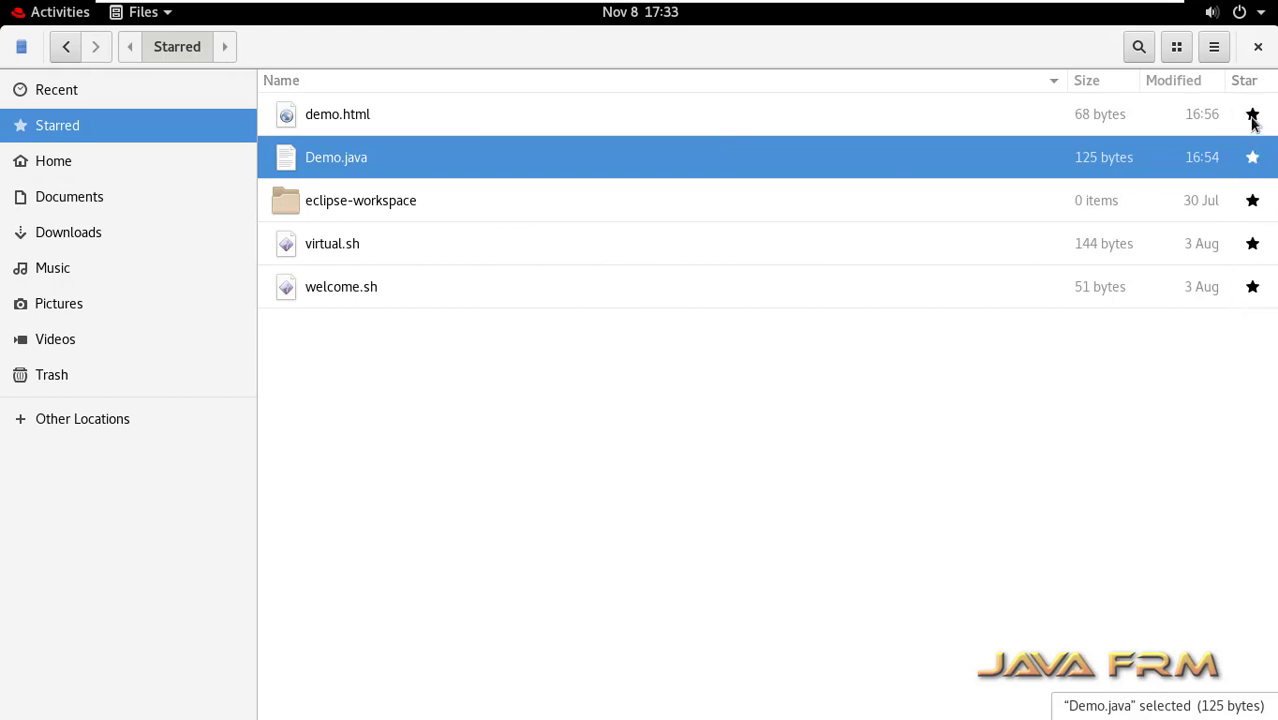
Step: Unstar Demo.java, eclipse-workspace, virtual.sh and welcome.sh so Starred is empty
{"action": "left_click", "coordinate": [1248, 156]}
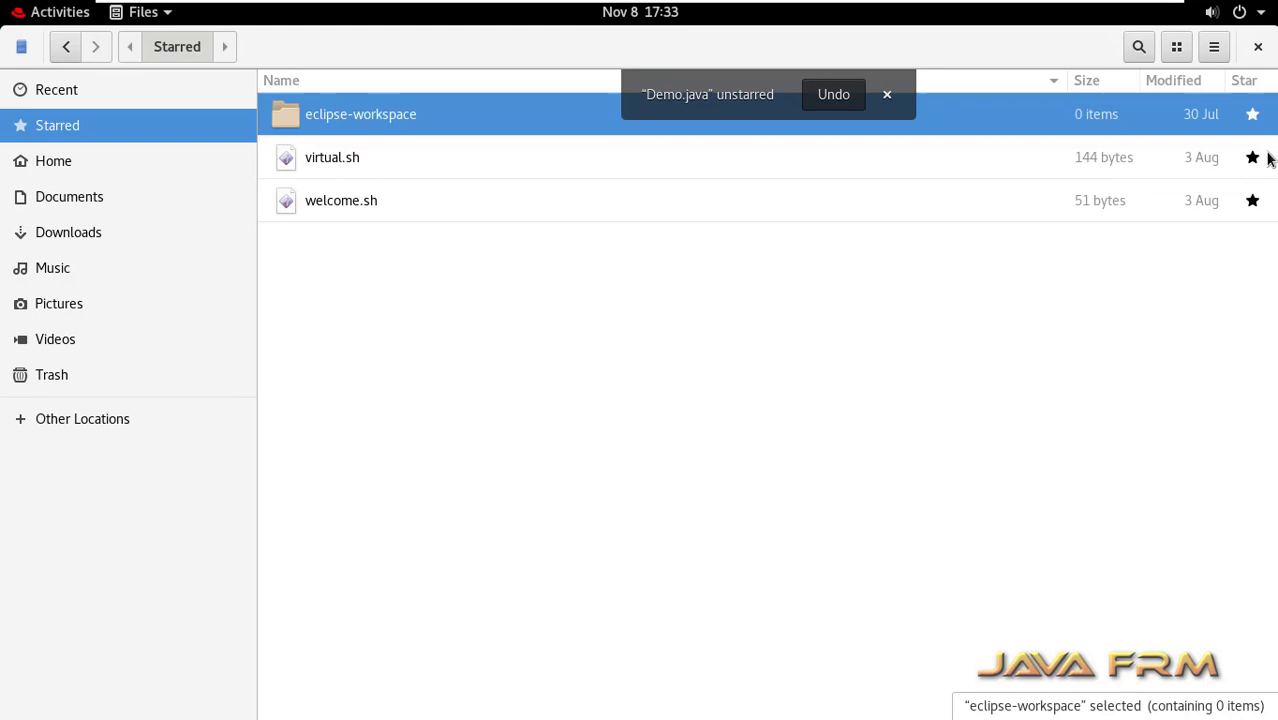
{"action": "left_click", "coordinate": [1252, 114]}
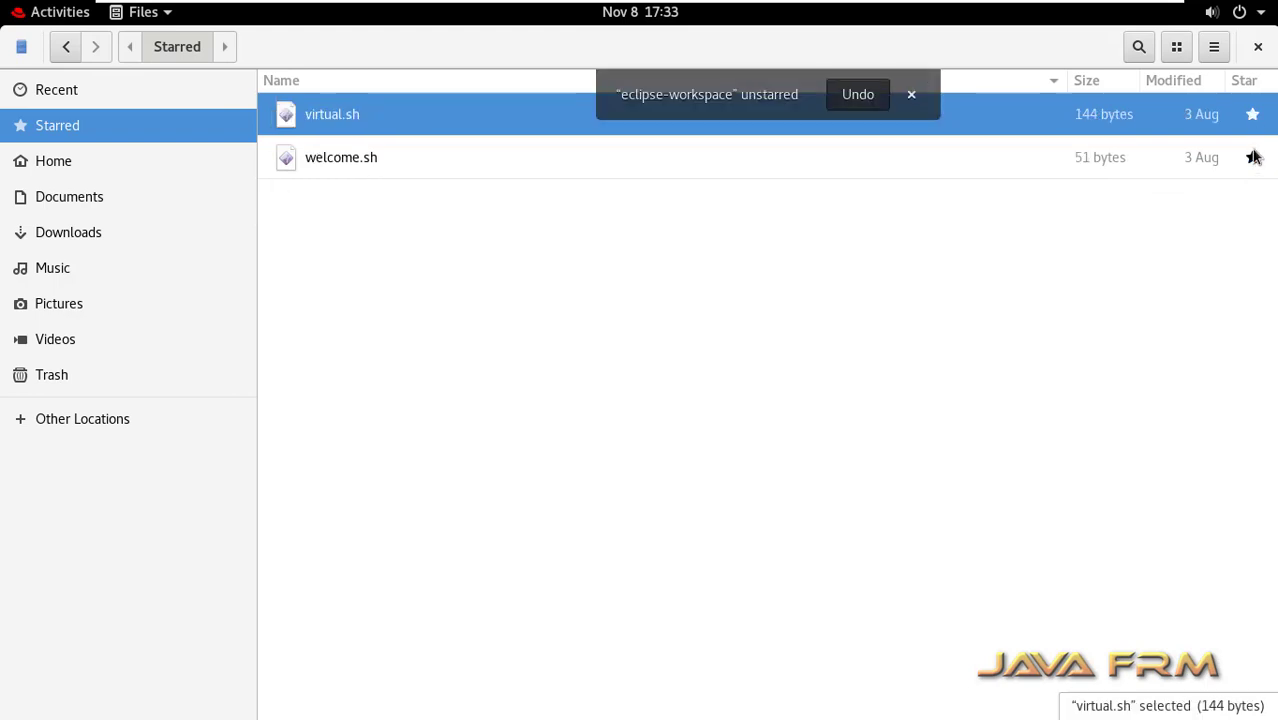
{"action": "left_click", "coordinate": [1252, 114]}
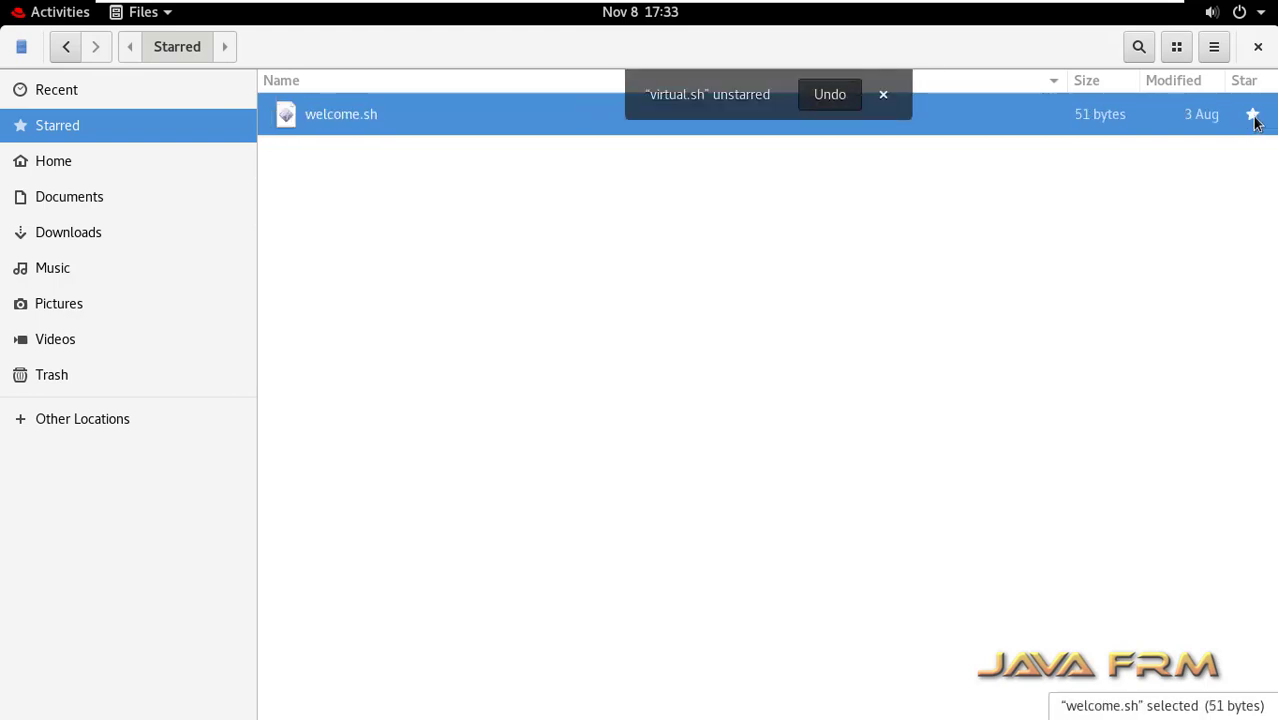
{"action": "left_click", "coordinate": [1252, 114]}
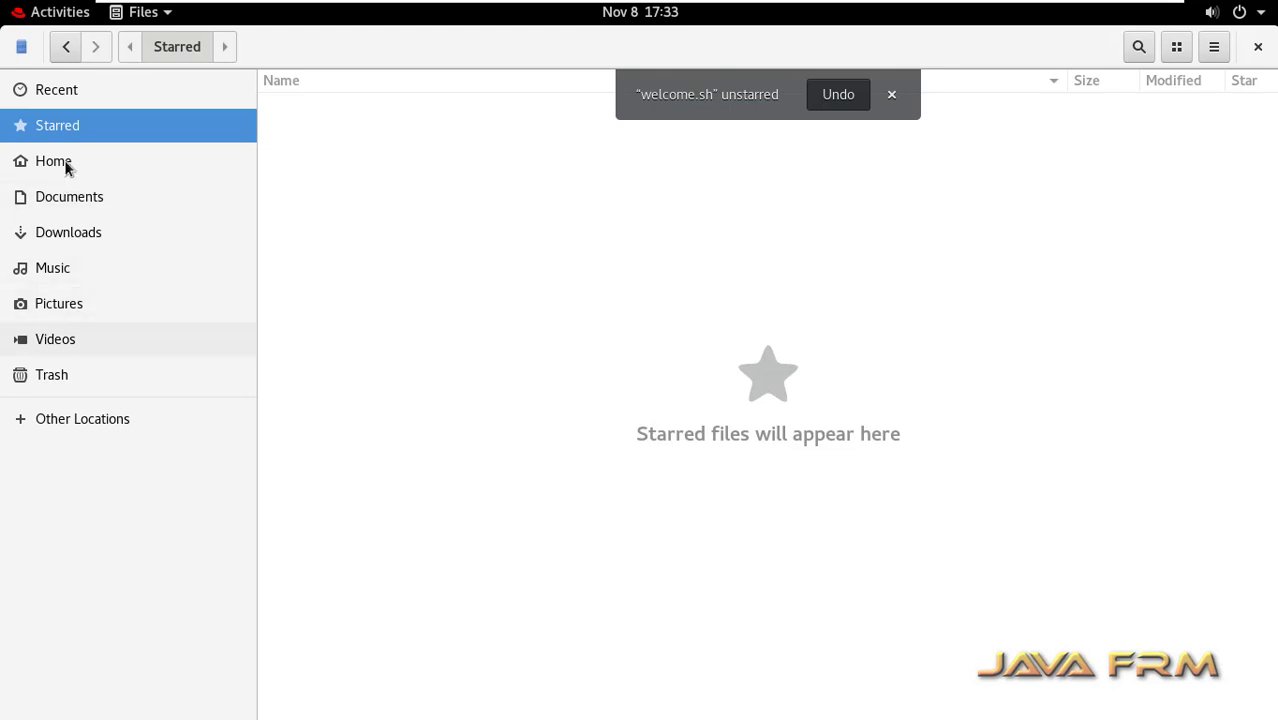
{"action": "mouse_move", "coordinate": [268, 540]}
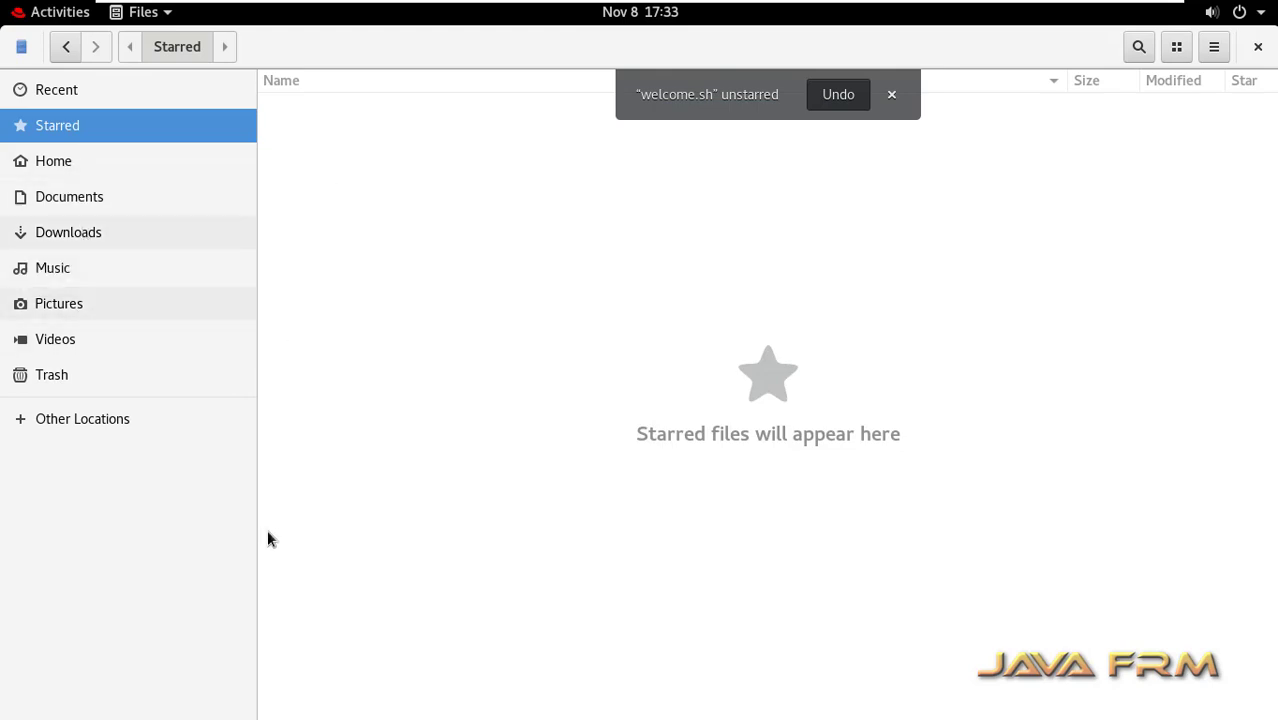
Step: Switch to the Other Locations view
{"action": "left_click", "coordinate": [82, 418]}
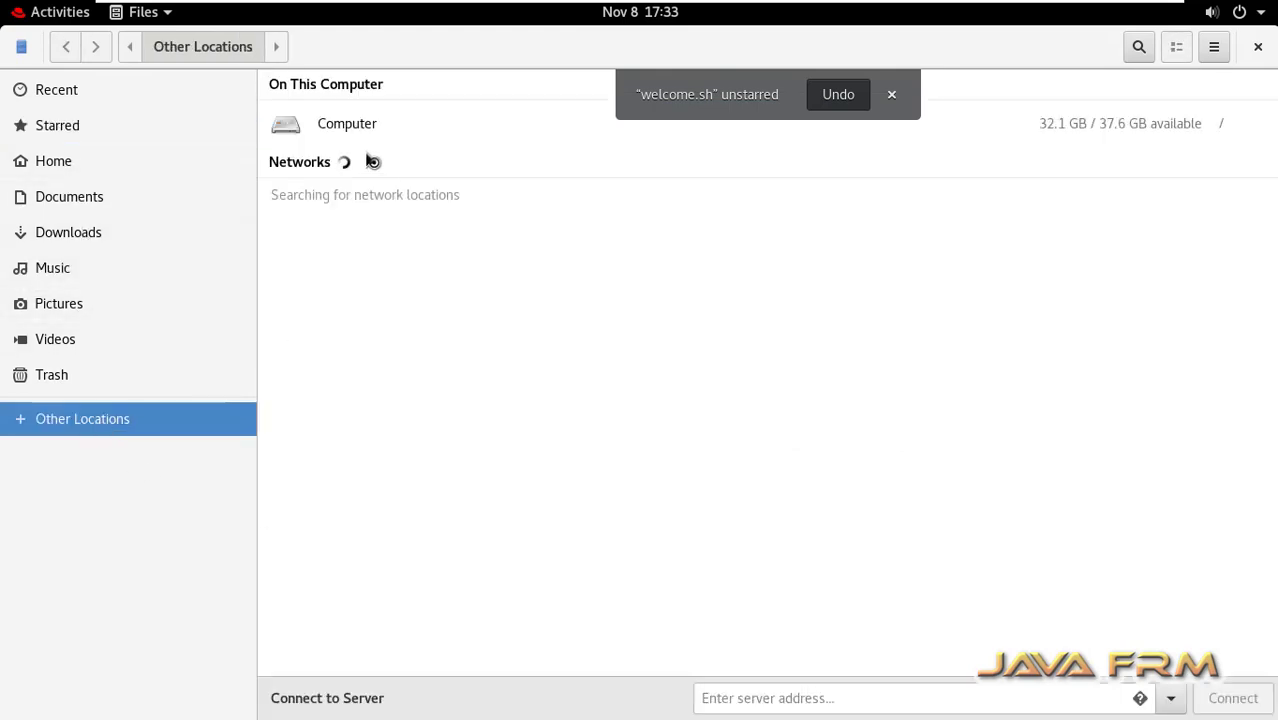